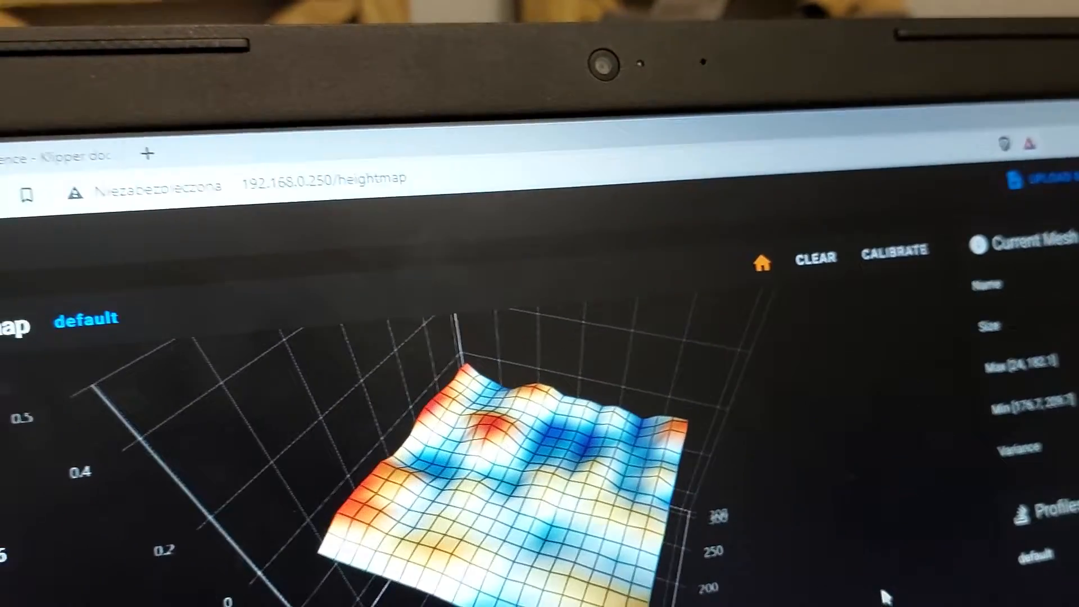
pyautogui.scroll(-3)
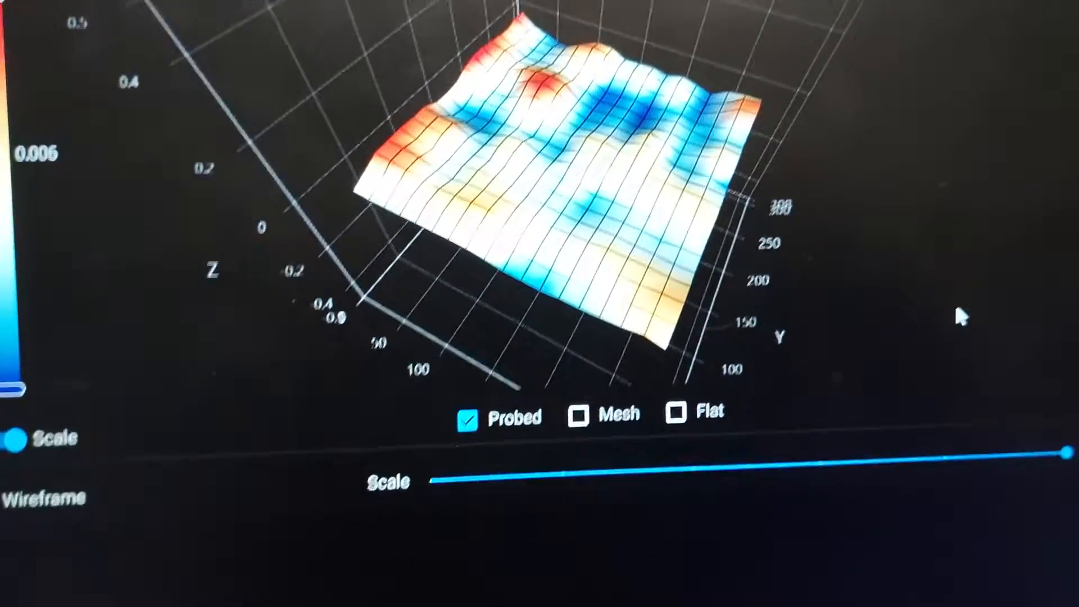